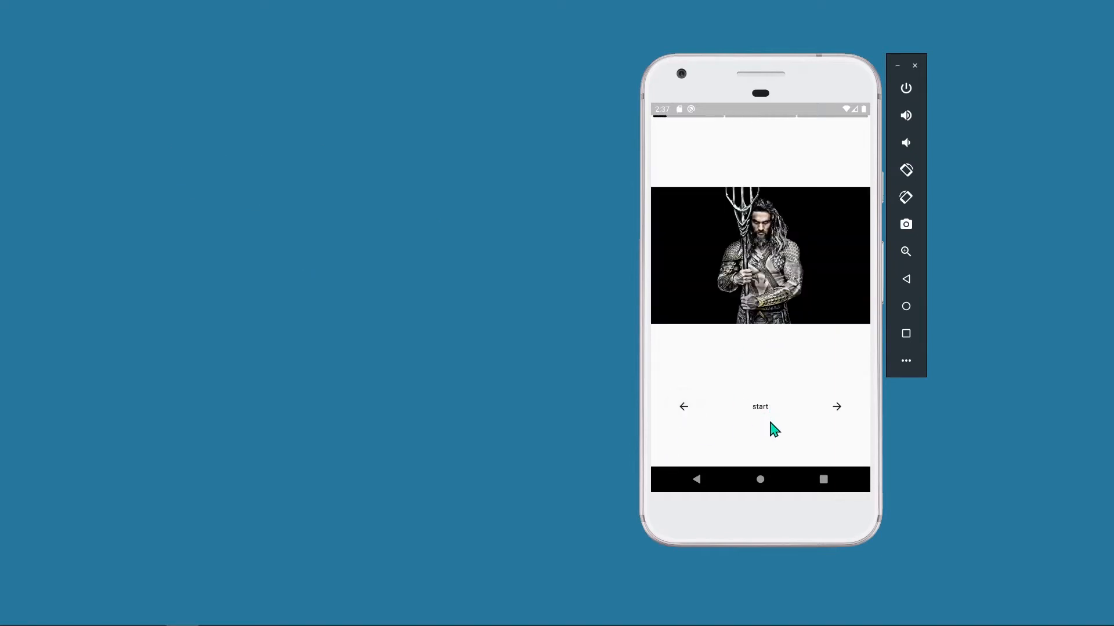
# Step: Tap the forward arrow twice to skip from the first story image to the rabbit picture
pyautogui.click(835, 406)
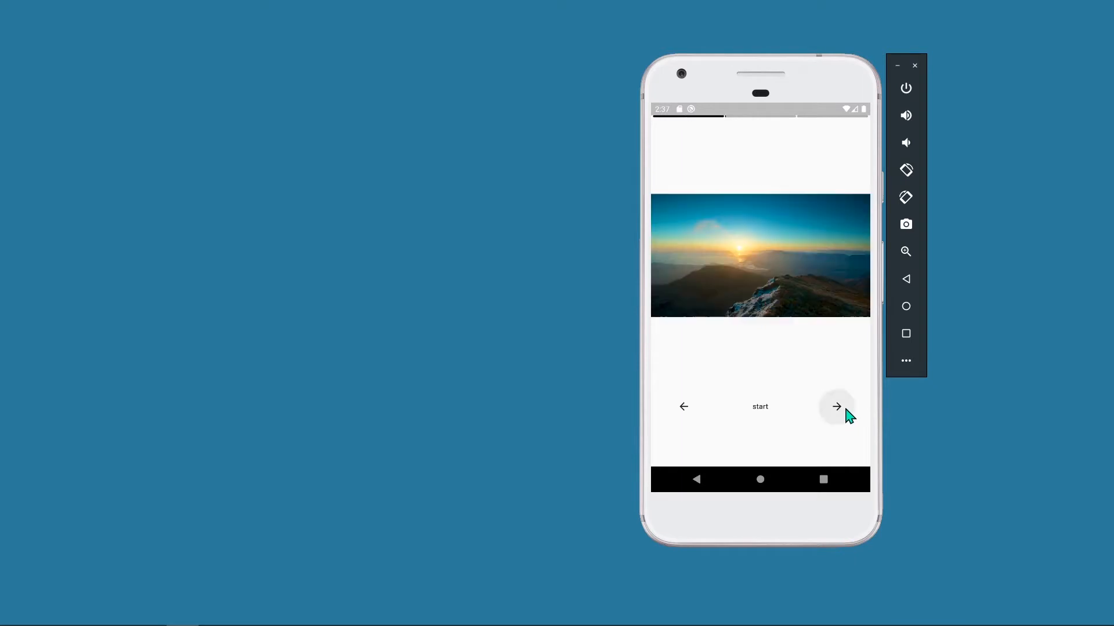
pyautogui.click(836, 406)
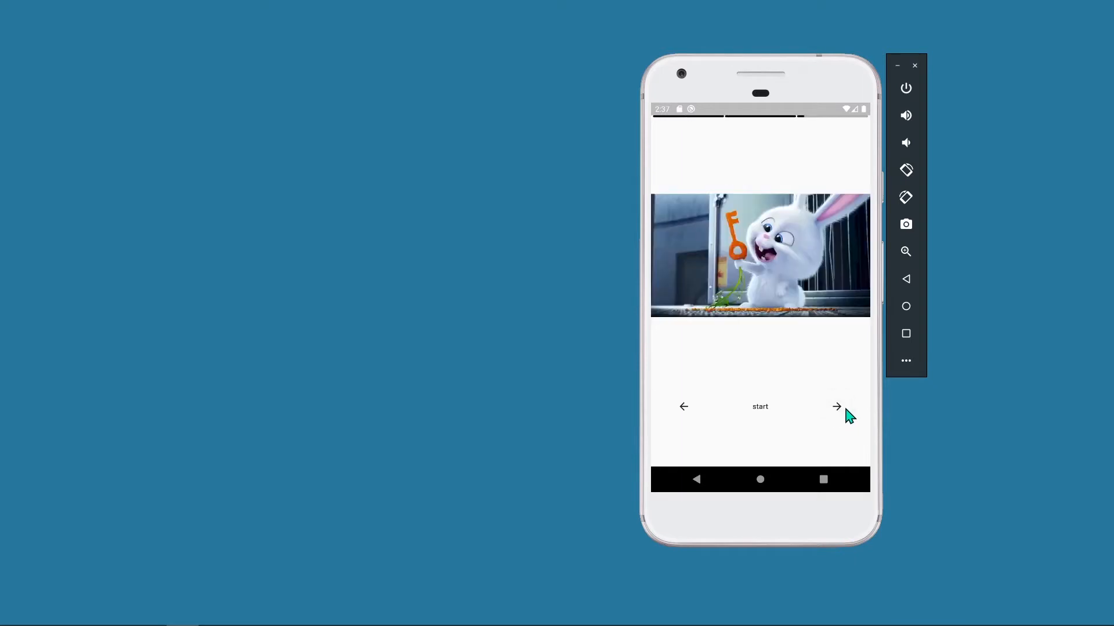
pyautogui.moveTo(902, 135)
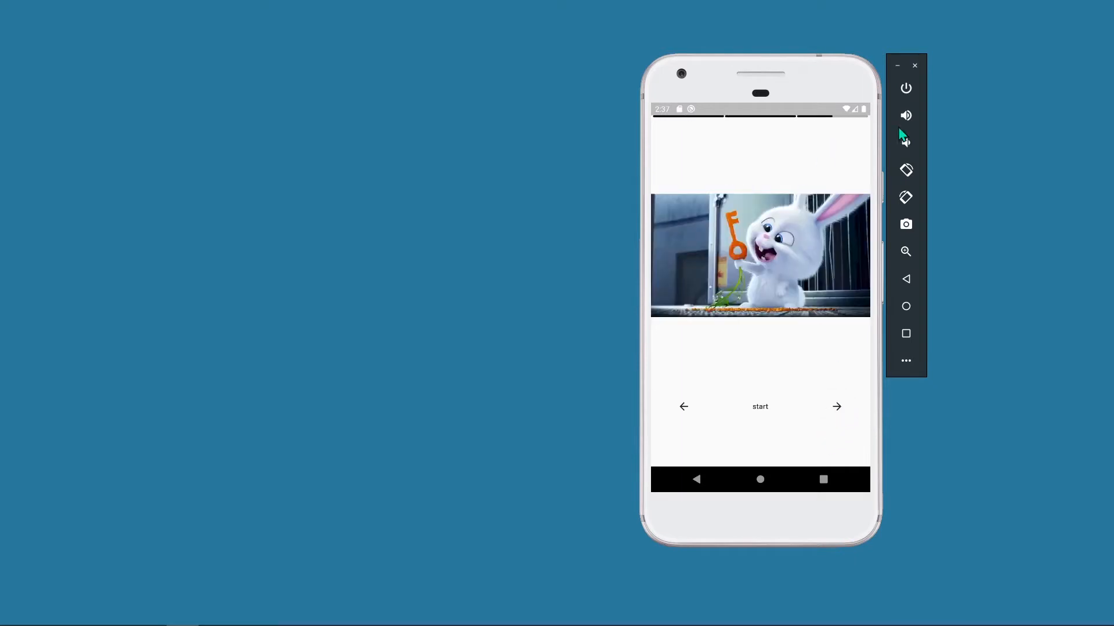
pyautogui.moveTo(778, 426)
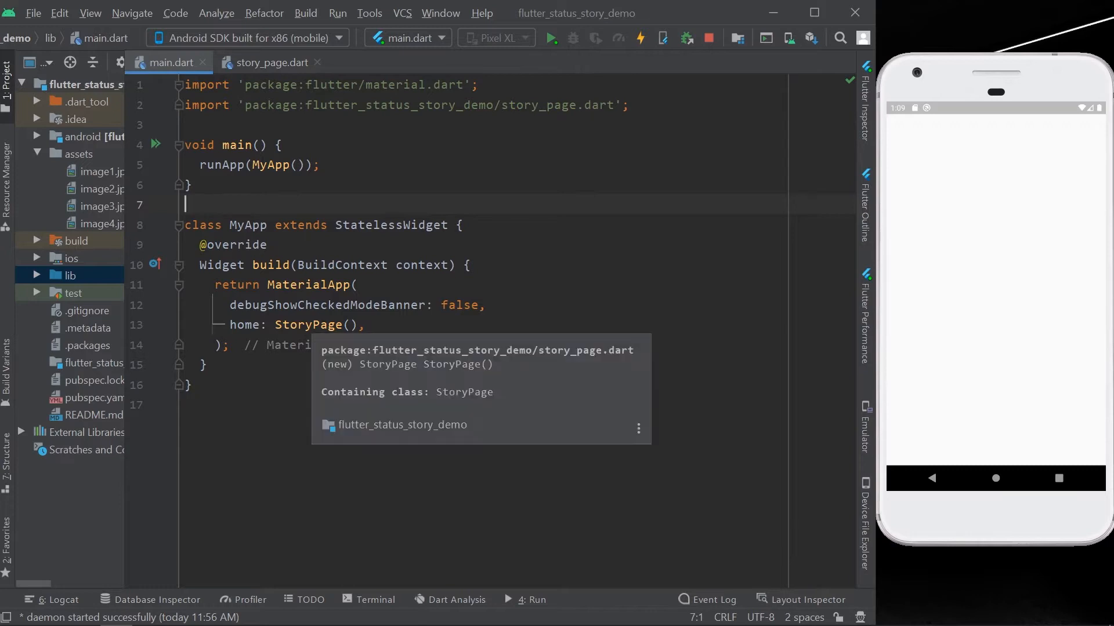
# Step: In story_page.dart, declare _currentIndex = 0, a GlobalKey<StoryProgressState> _key and imageList
pyautogui.click(271, 62)
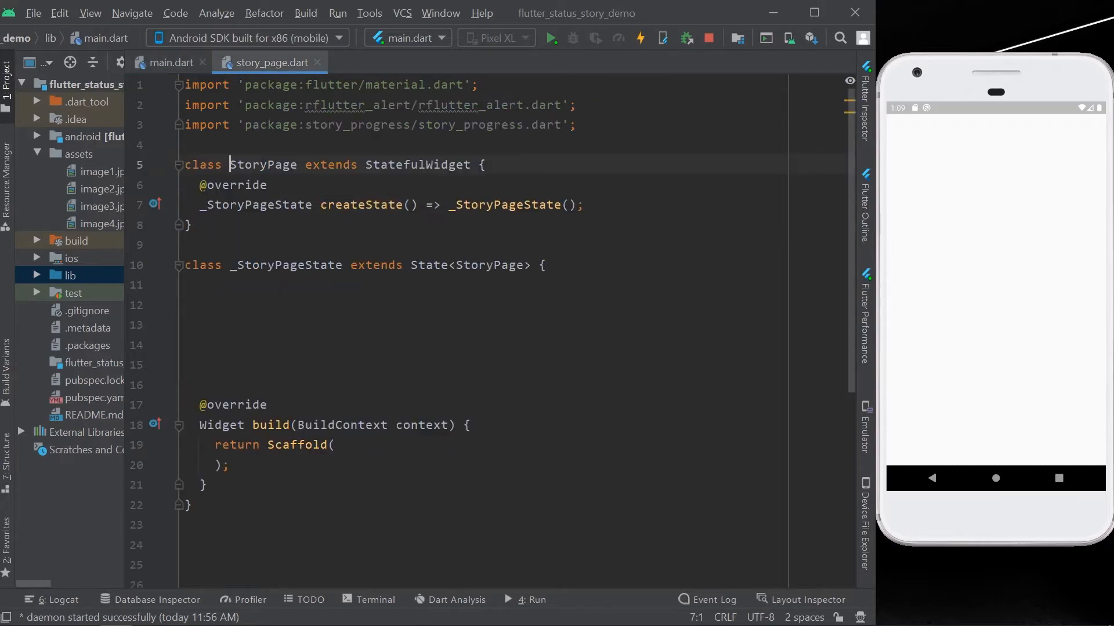
pyautogui.scroll(-3)
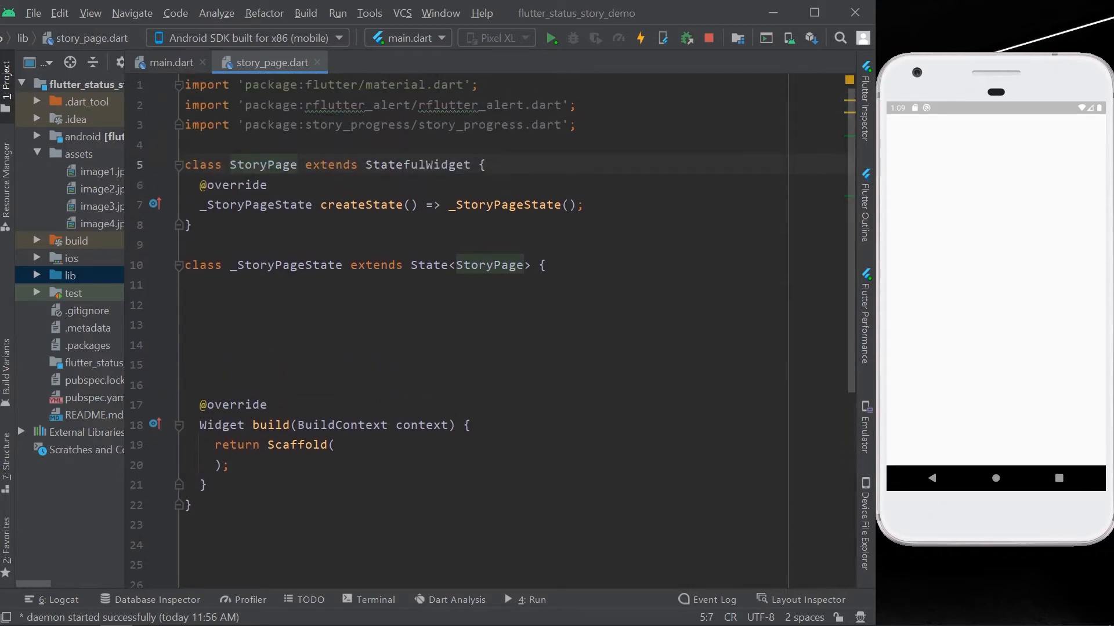
pyautogui.write('var _currentIndex = 0;')
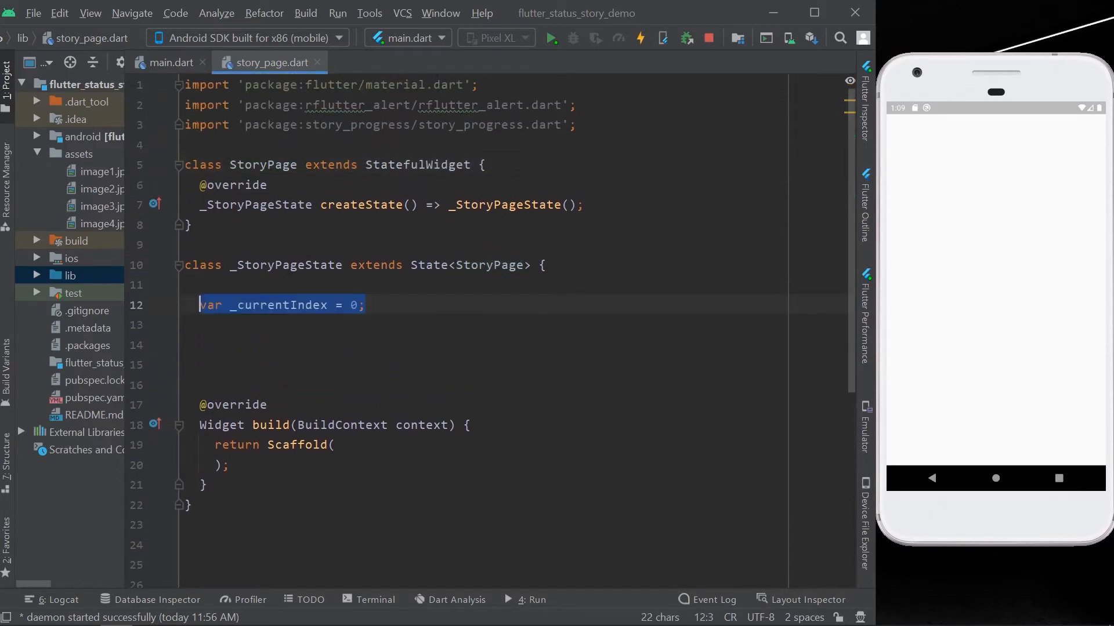
pyautogui.scroll(-3)
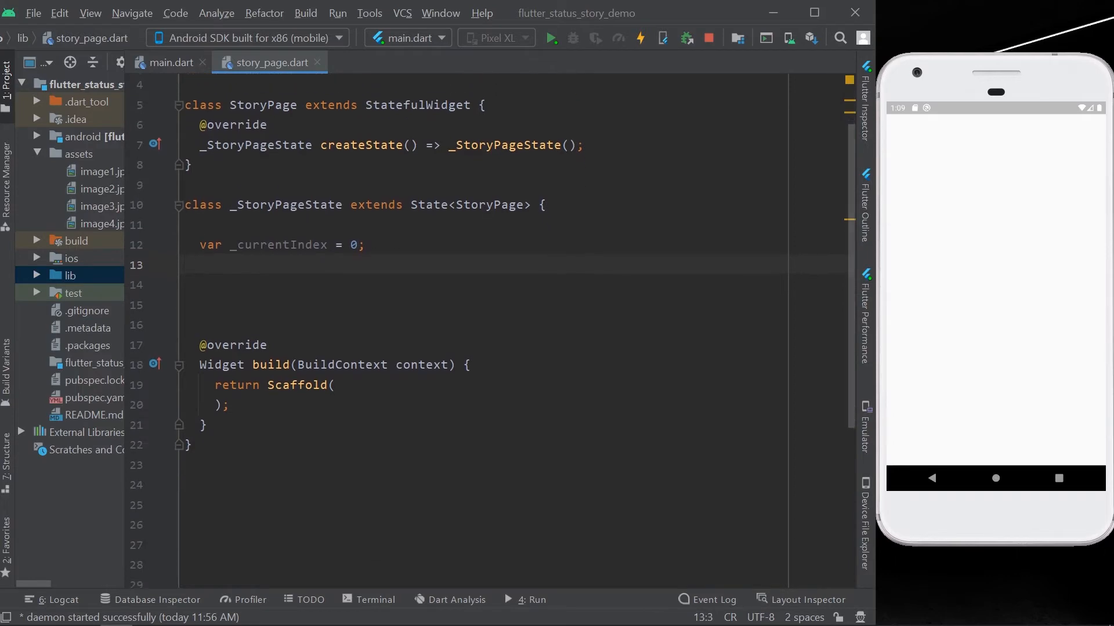
pyautogui.write('var _key = GlobalKey<StoryProgressState>();')
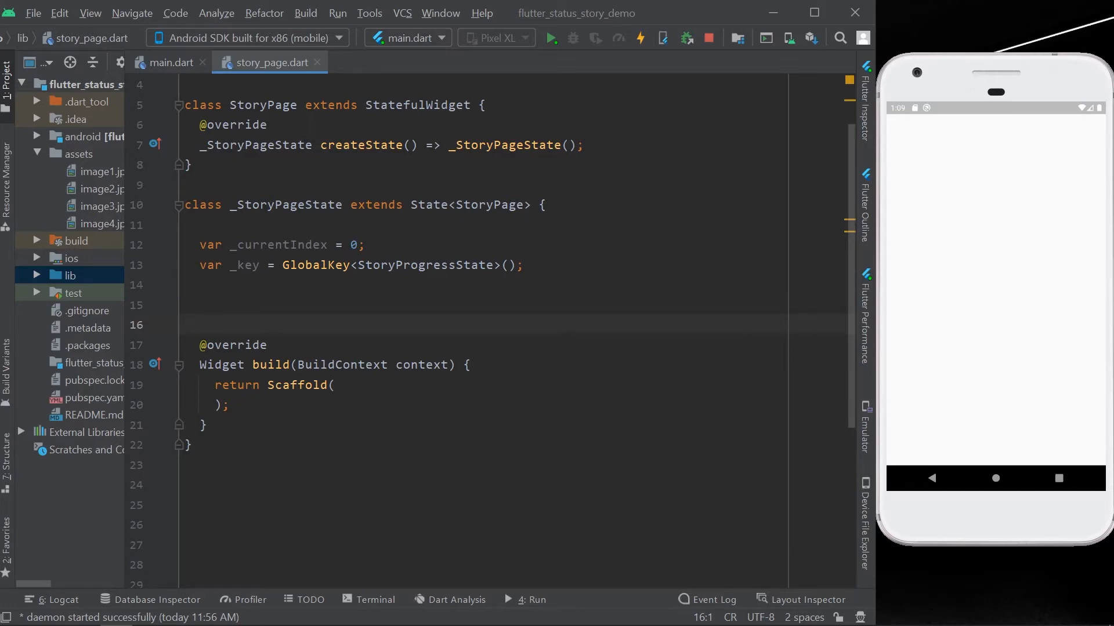
pyautogui.write('var imageList = [')
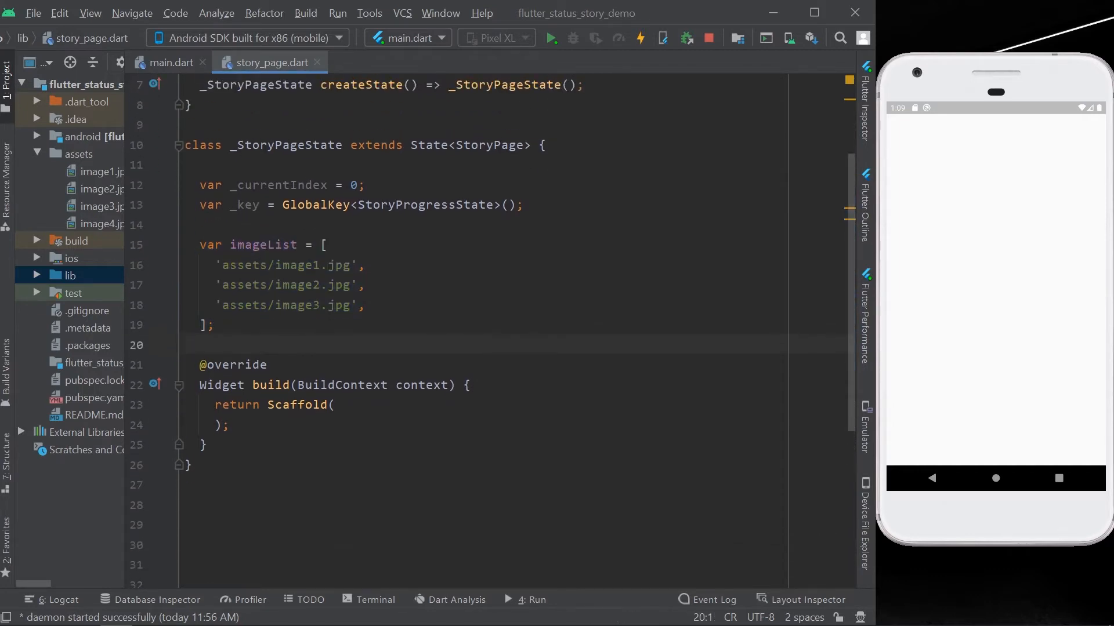
pyautogui.write('body: SafeArea(')
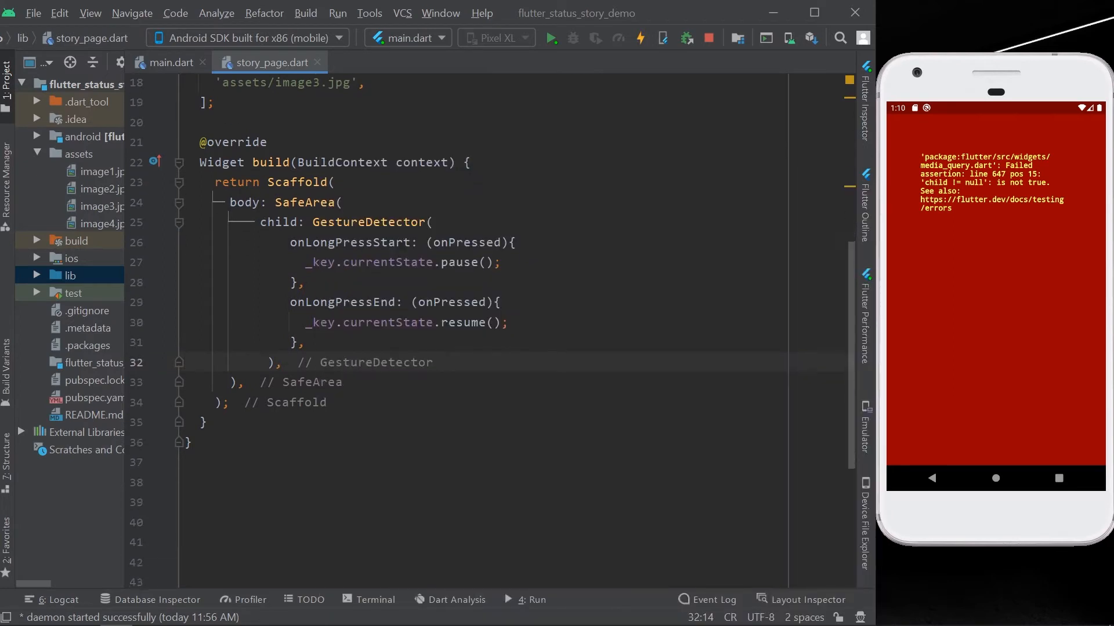
# Step: Make the body a SafeArea GestureDetector that pauses on long press and resumes on release
pyautogui.click(639, 38)
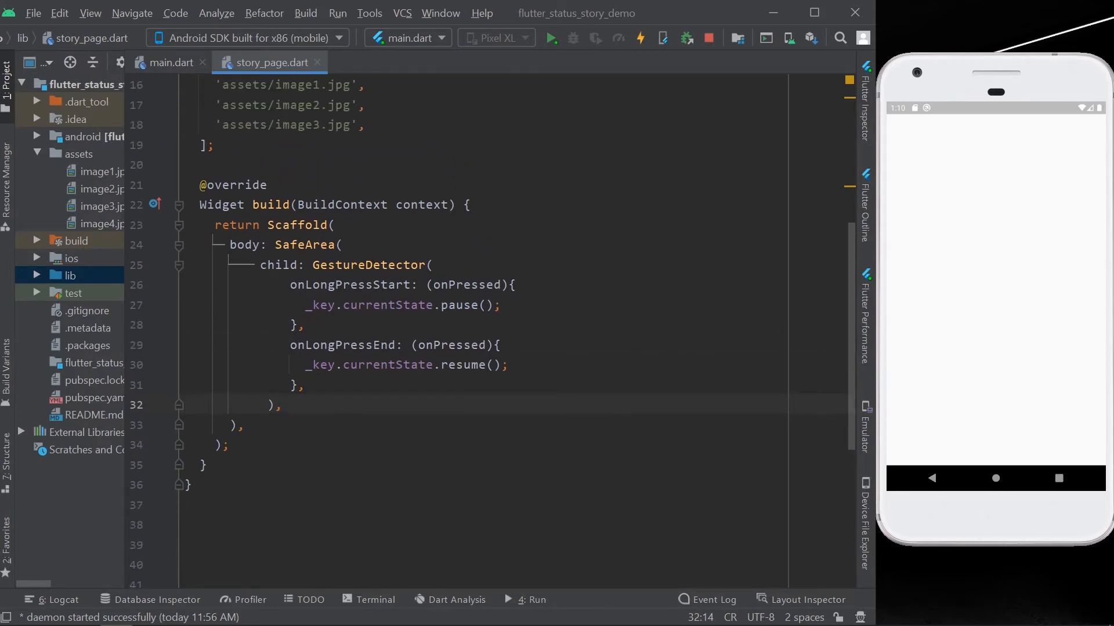
pyautogui.moveTo(362, 285)
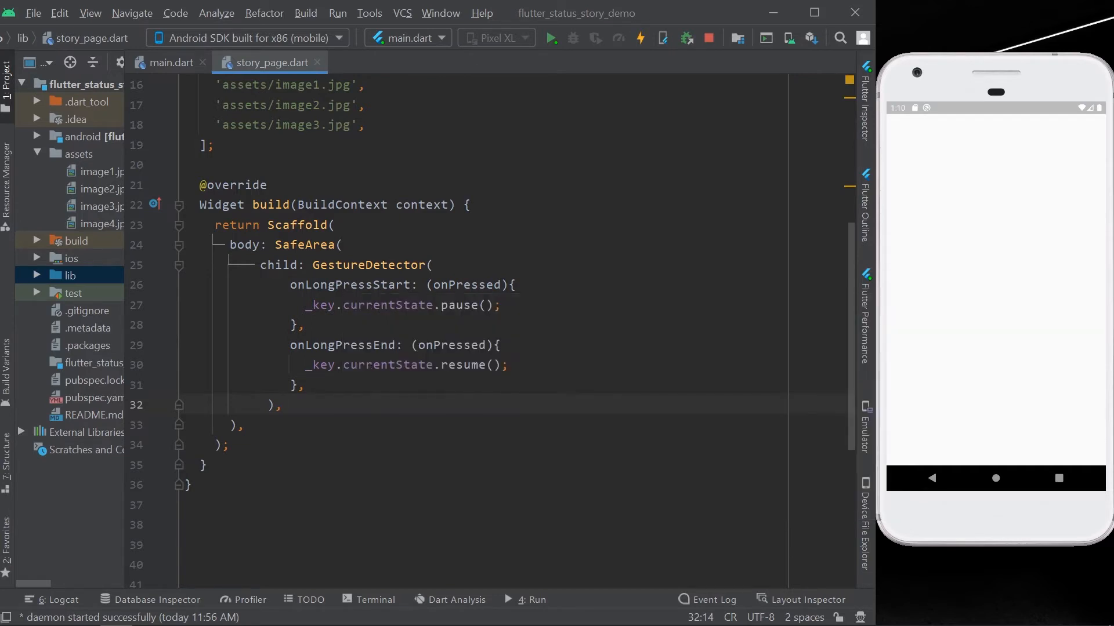
pyautogui.scroll(-3)
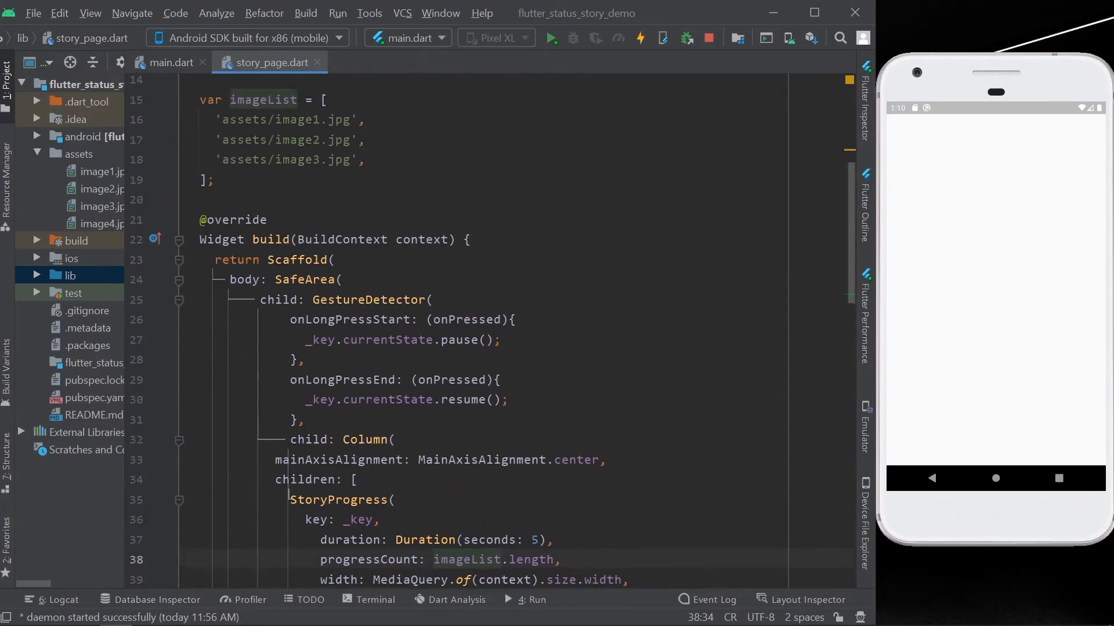
# Step: Add a Column with a 5-second StoryProgress and next/previous/completed status handling
pyautogui.scroll(-3)
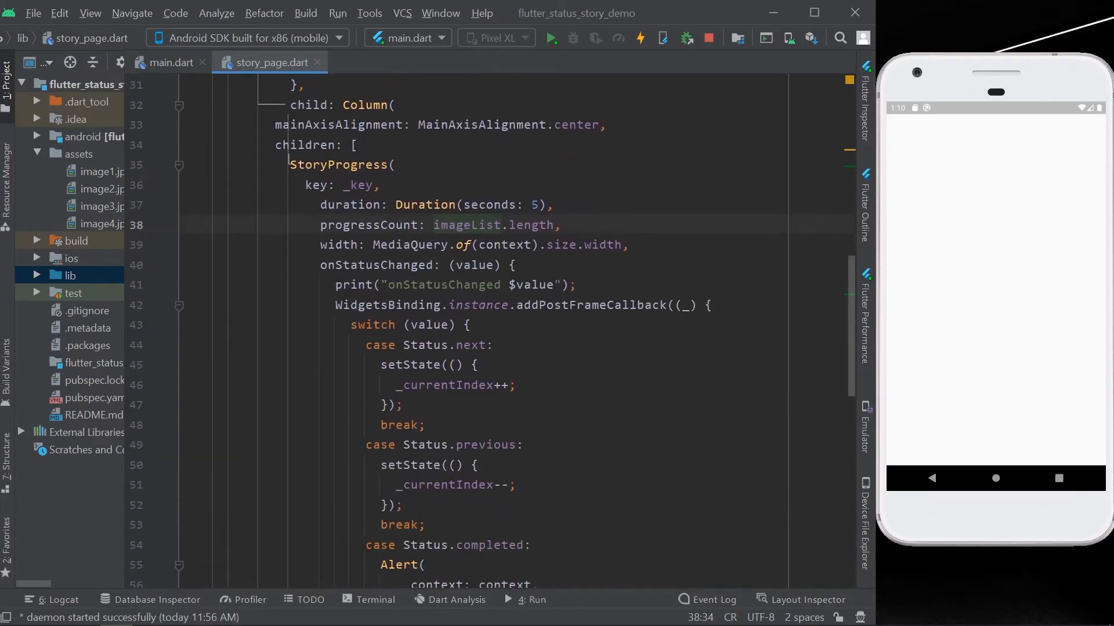
pyautogui.scroll(-3)
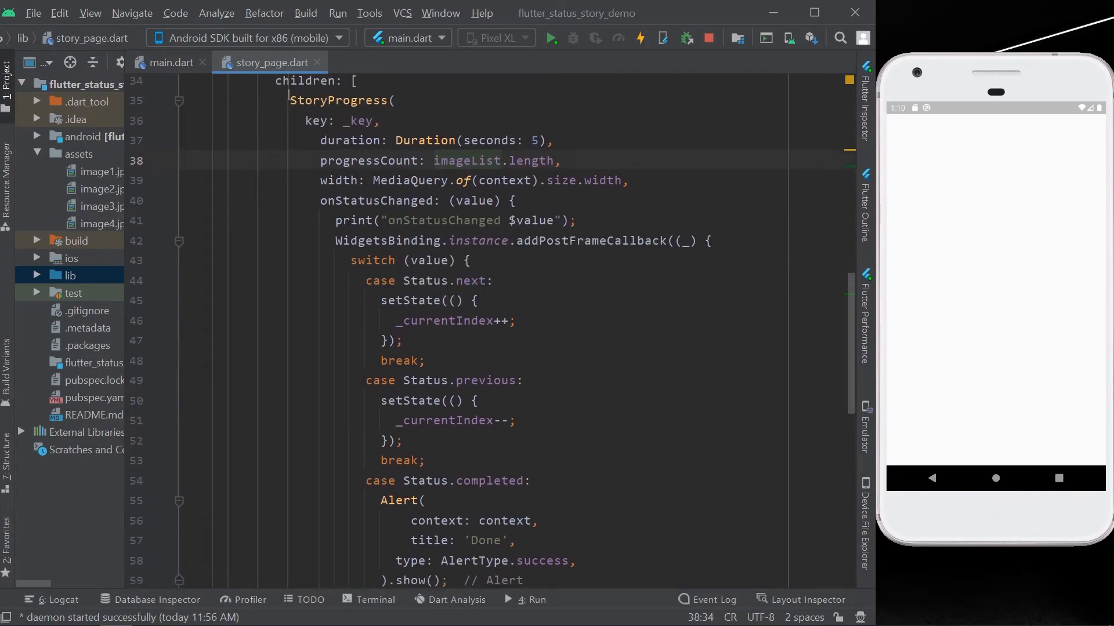
pyautogui.scroll(-3)
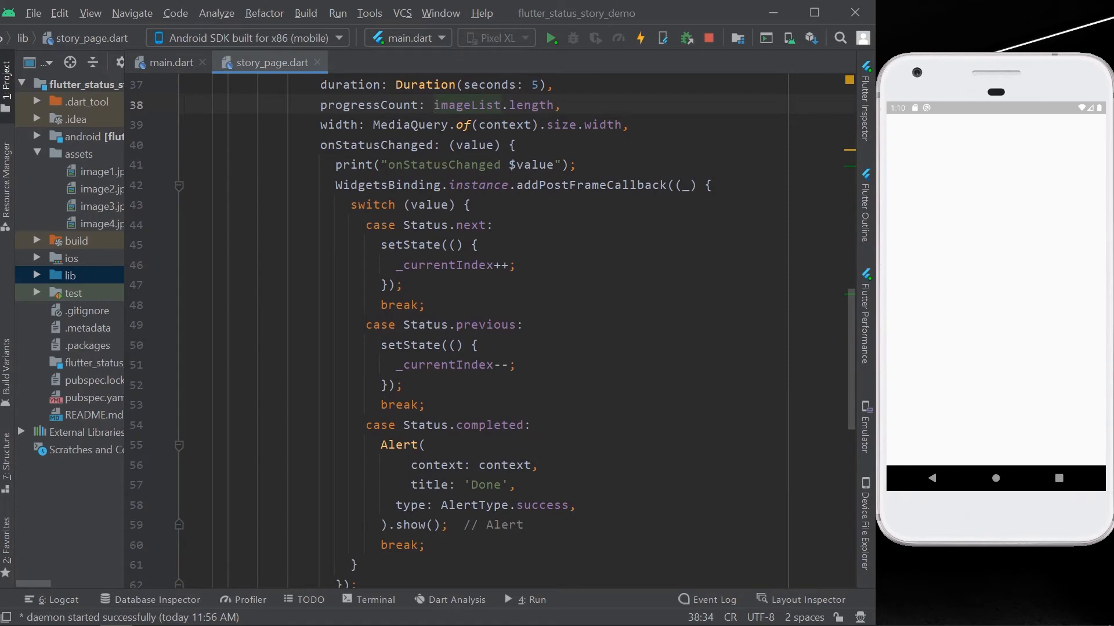
pyautogui.scroll(-3)
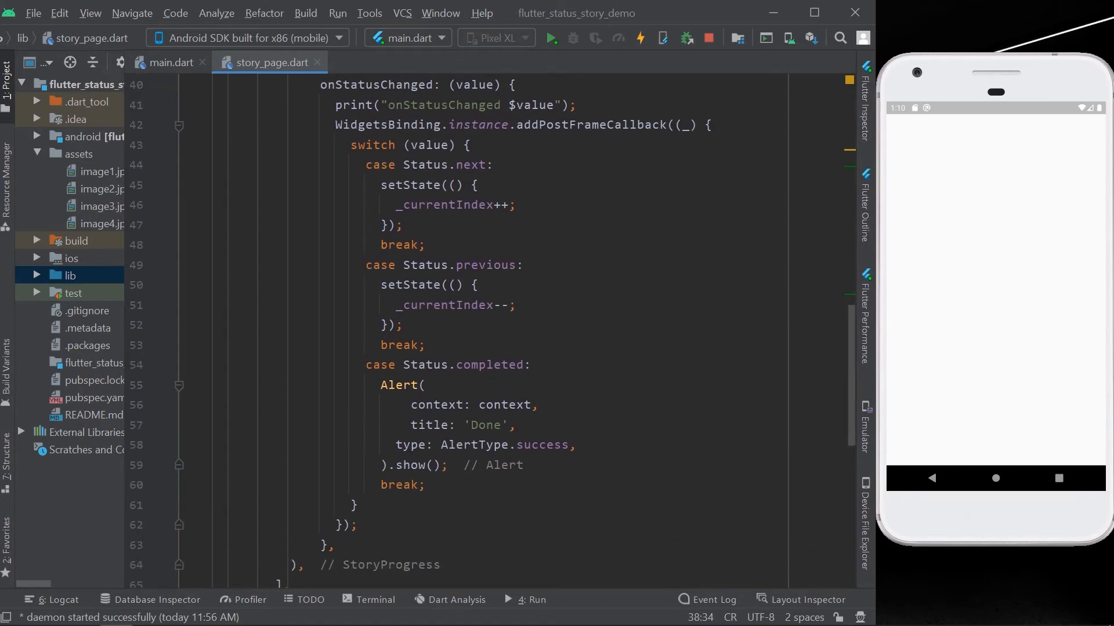
pyautogui.scroll(-3)
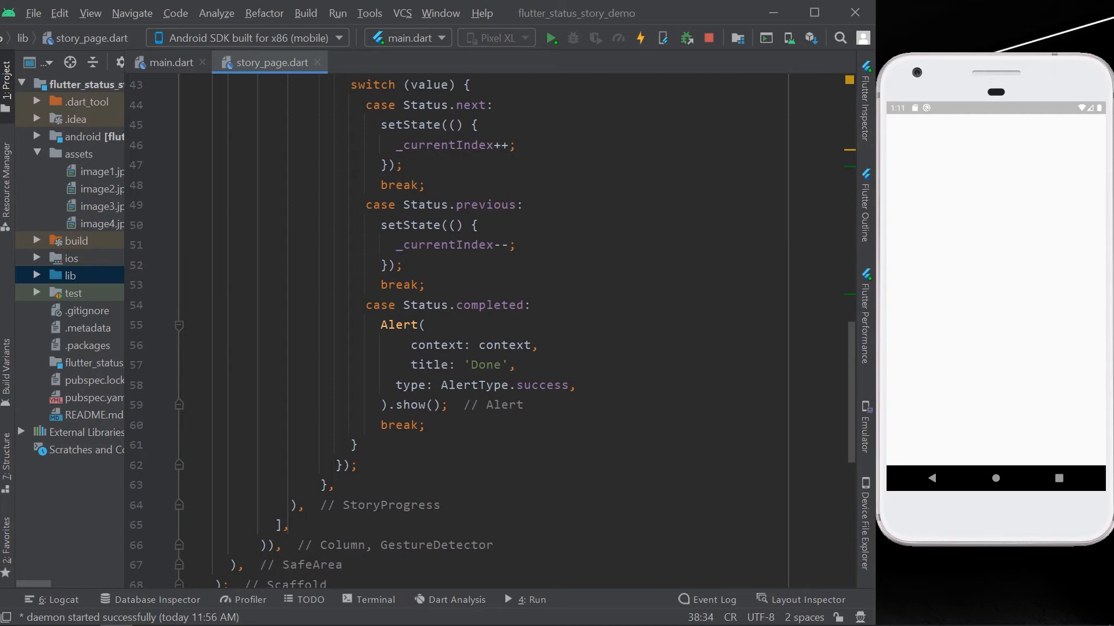
pyautogui.scroll(-3)
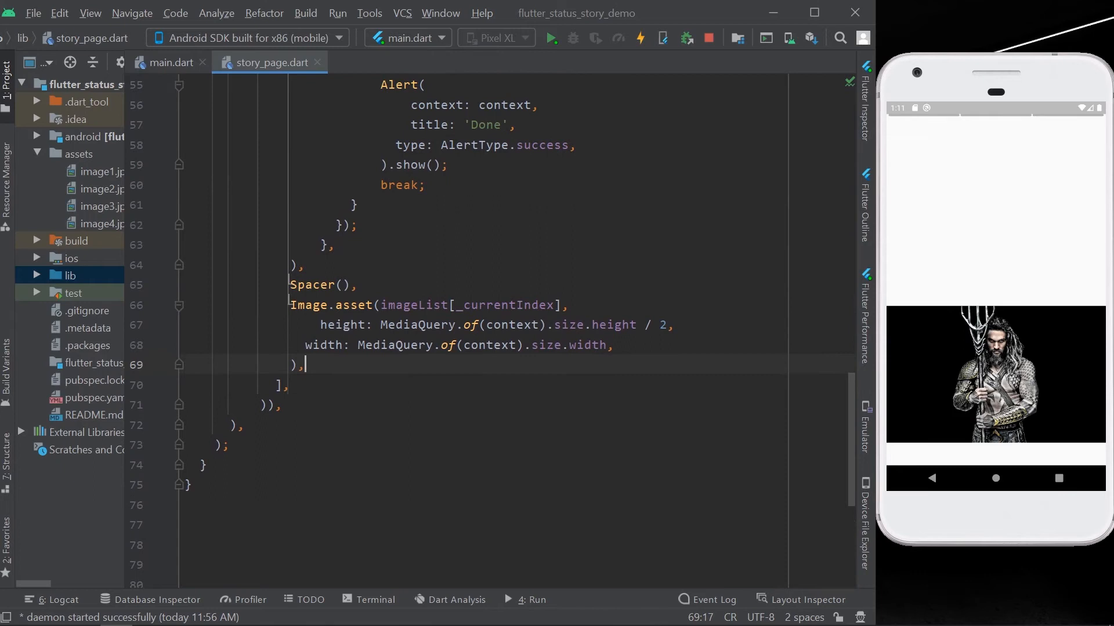
# Step: Add a Spacer() after the half-height, full-width Image.asset(imageList[_currentIndex])
pyautogui.scroll(-3)
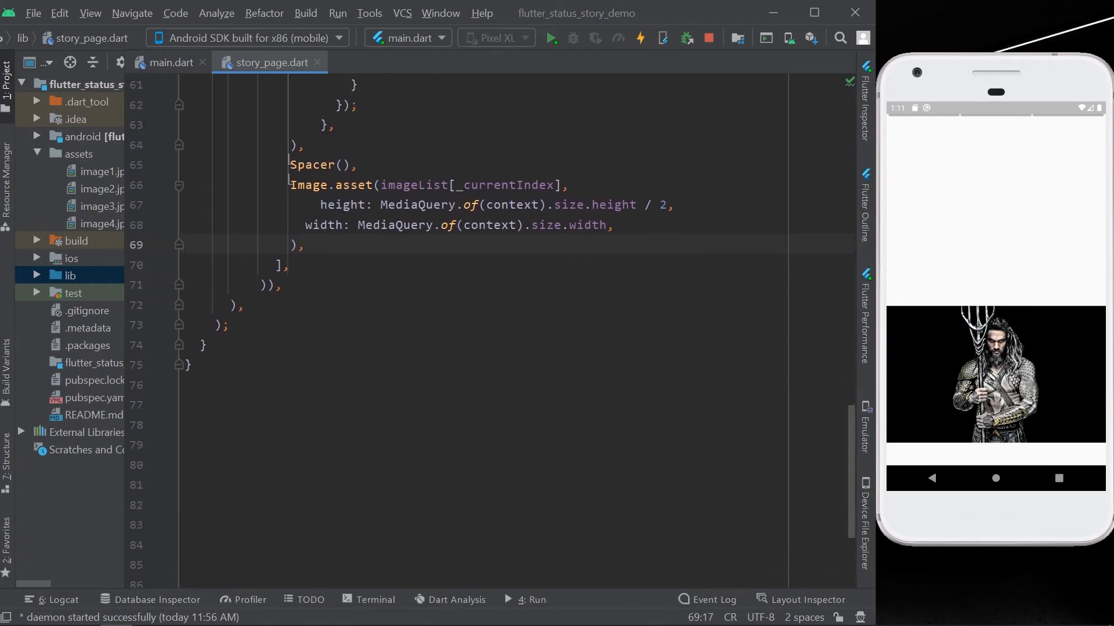
pyautogui.click(304, 244)
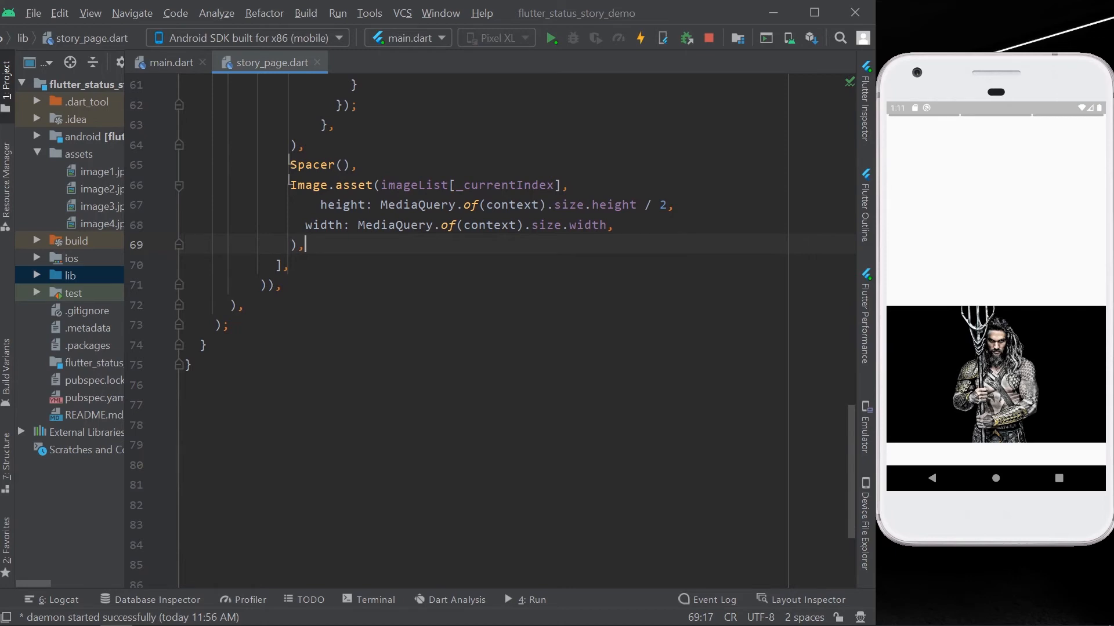
pyautogui.write('Spacer(),')
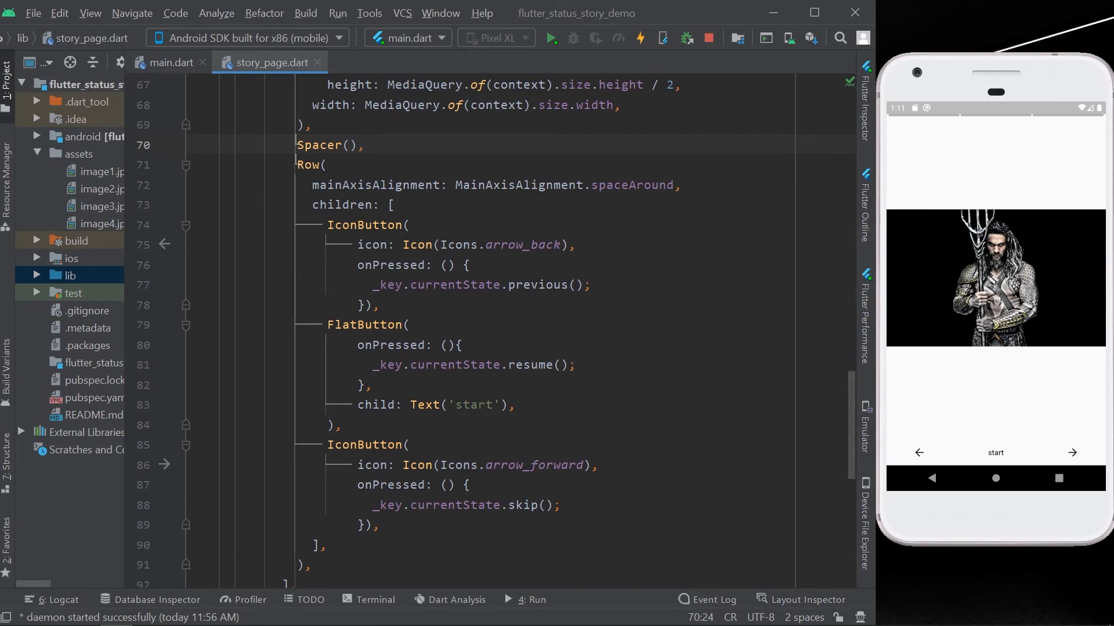
# Step: Add a Row with arrow_back previous(), 'start' resume() and arrow_forward skip() buttons
pyautogui.scroll(-3)
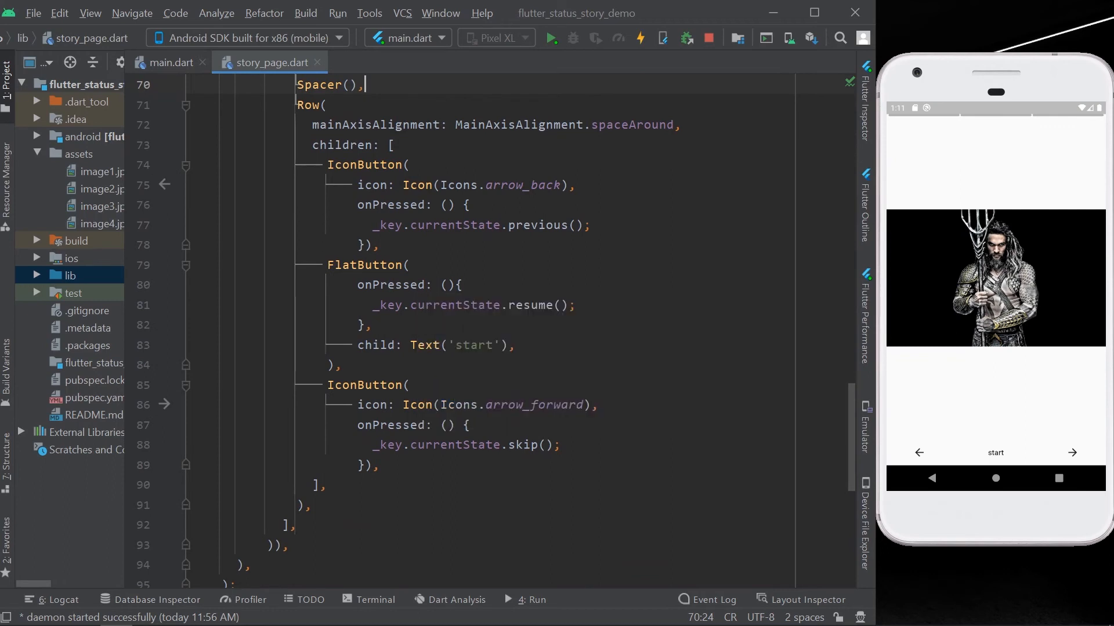
pyautogui.scroll(-3)
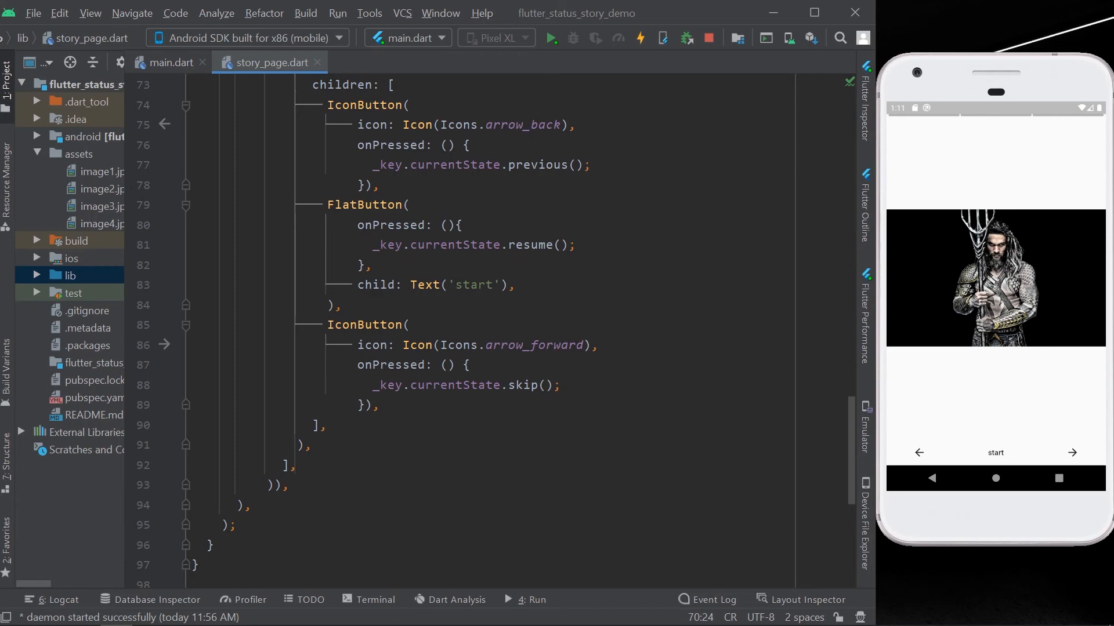
pyautogui.scroll(-3)
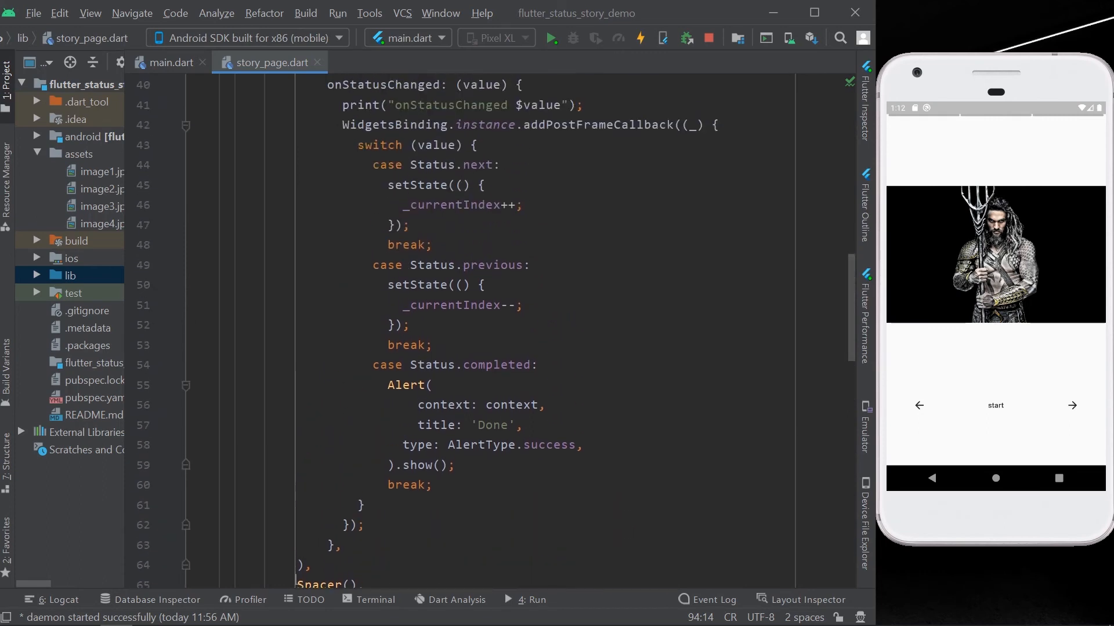
# Step: Tap back to the first image, then forward twice through the sunset to the rabbit
pyautogui.scroll(-3)
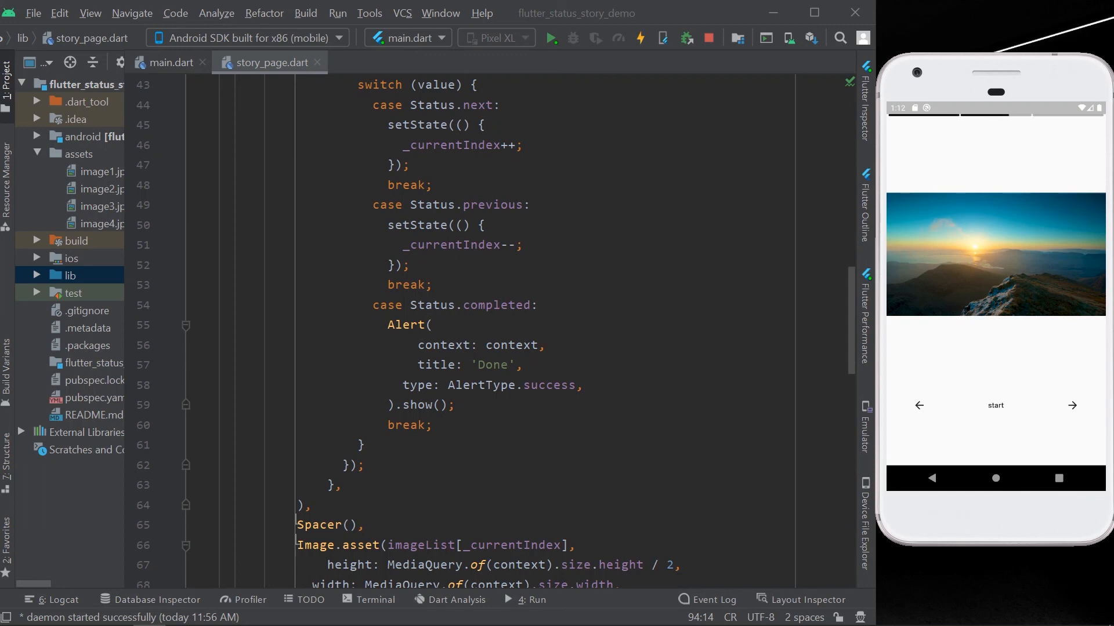
pyautogui.click(1071, 405)
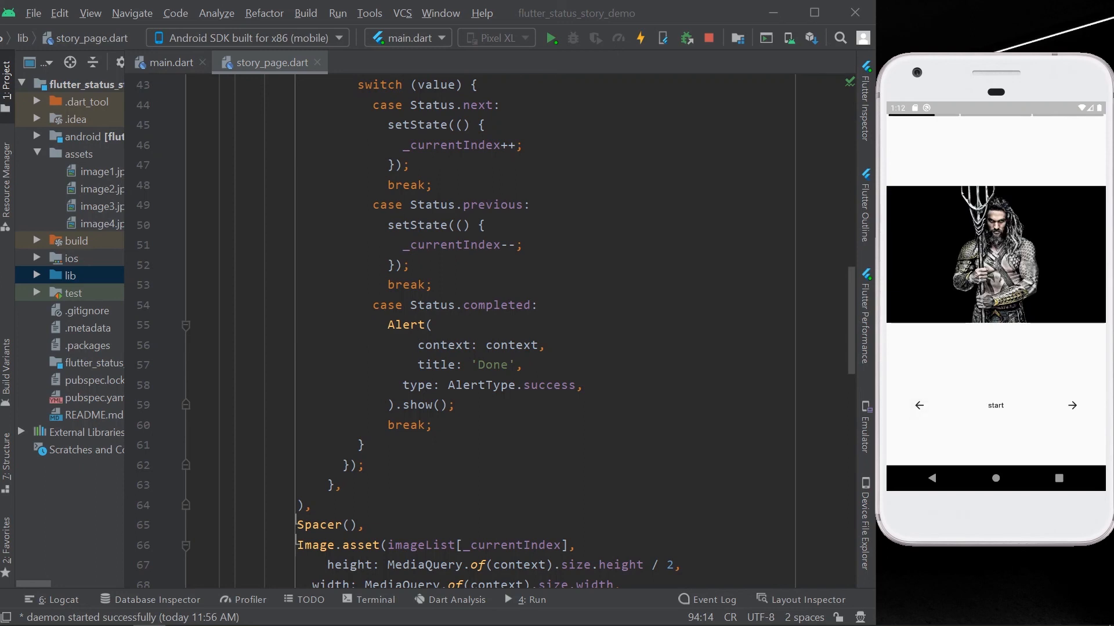
pyautogui.click(1071, 405)
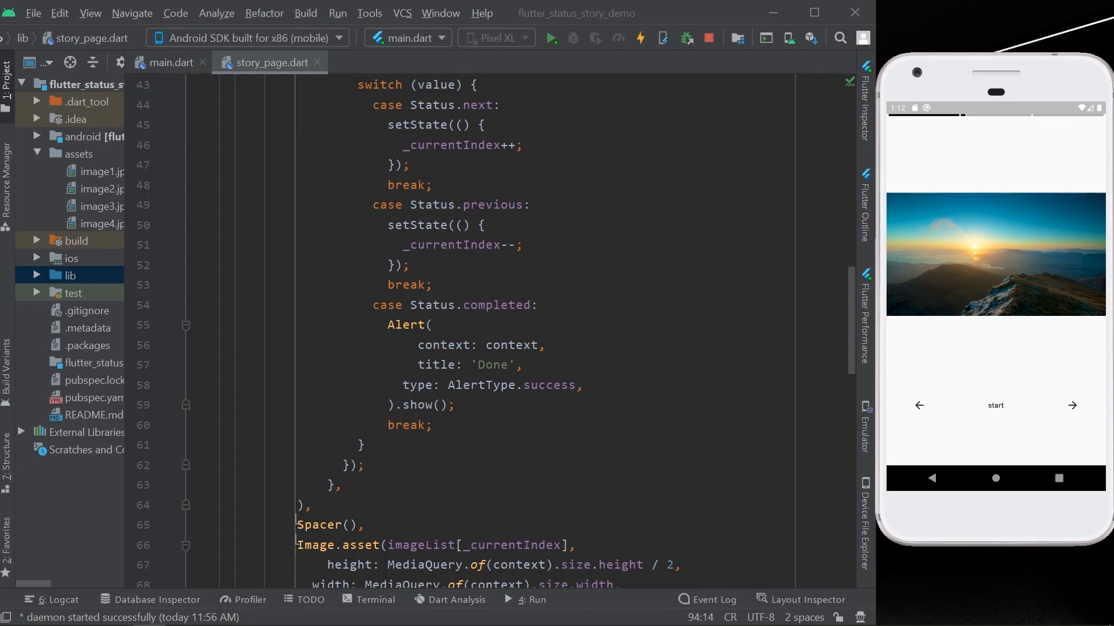
pyautogui.click(1072, 405)
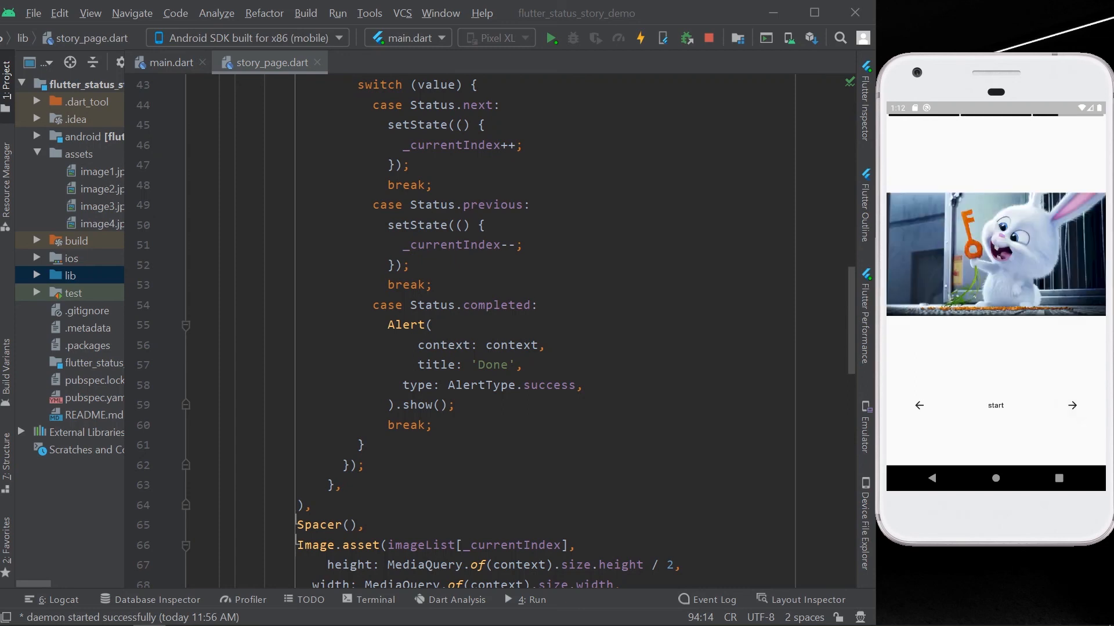